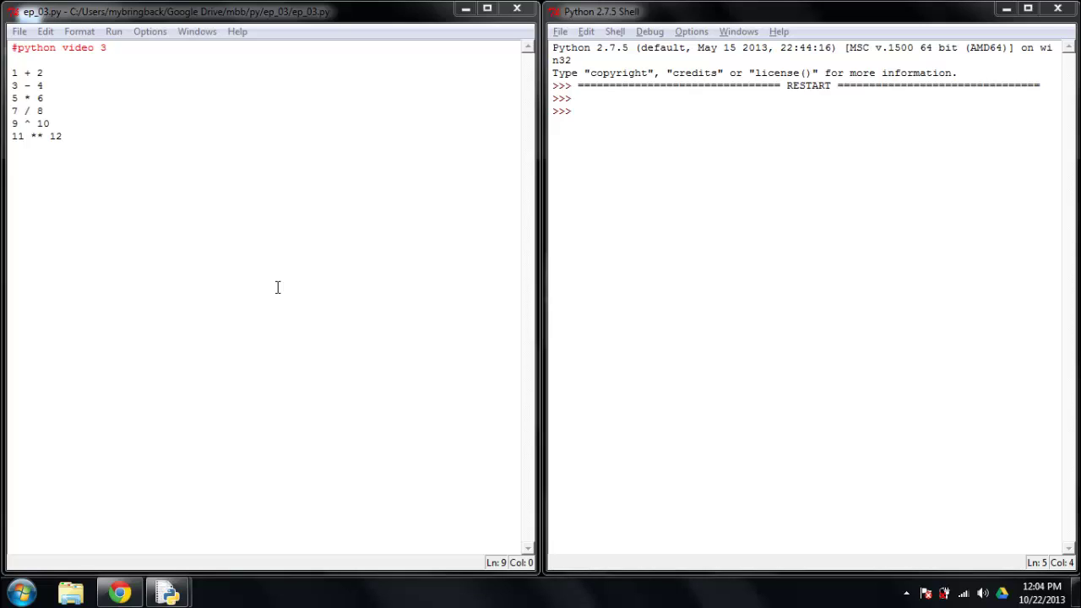
Prefix each arithmetic line of ep_03.py (1 + 2 through 11 ** 12) with print.
key("ctrl+a")
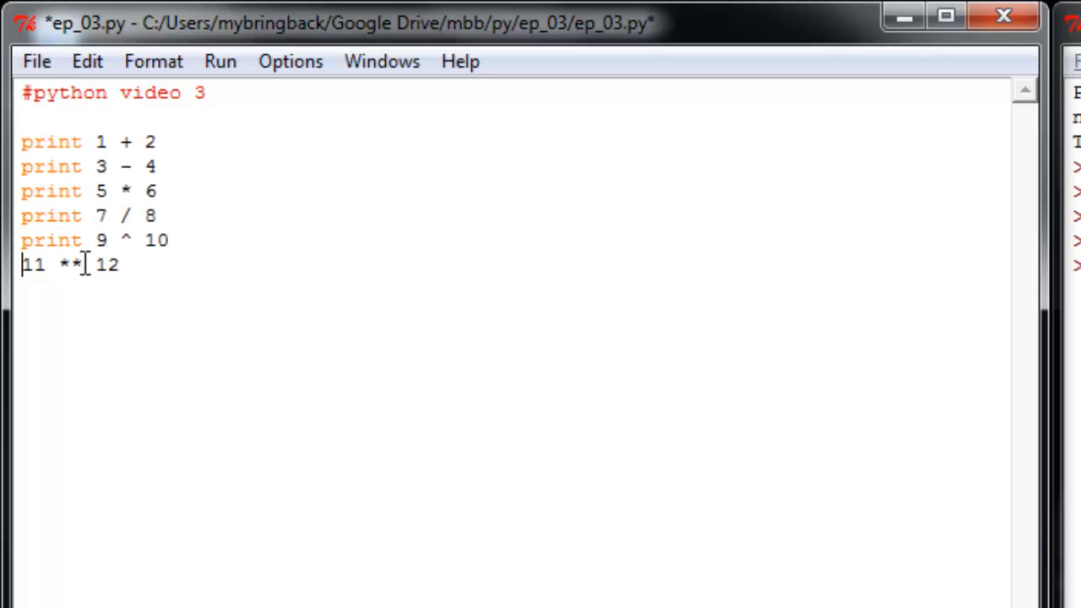
type("print")
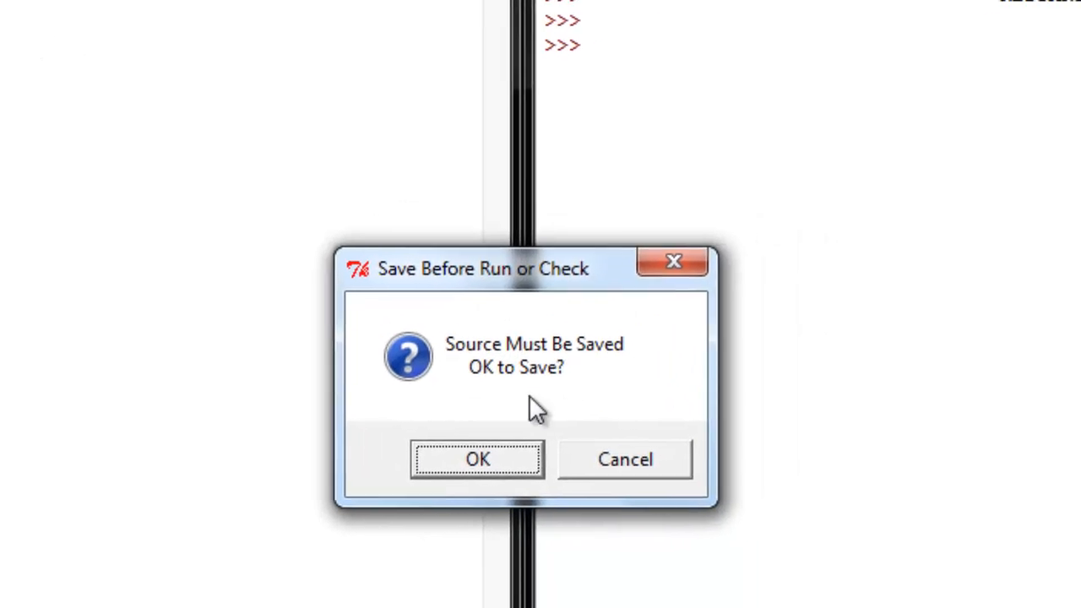
left_click(480, 460)
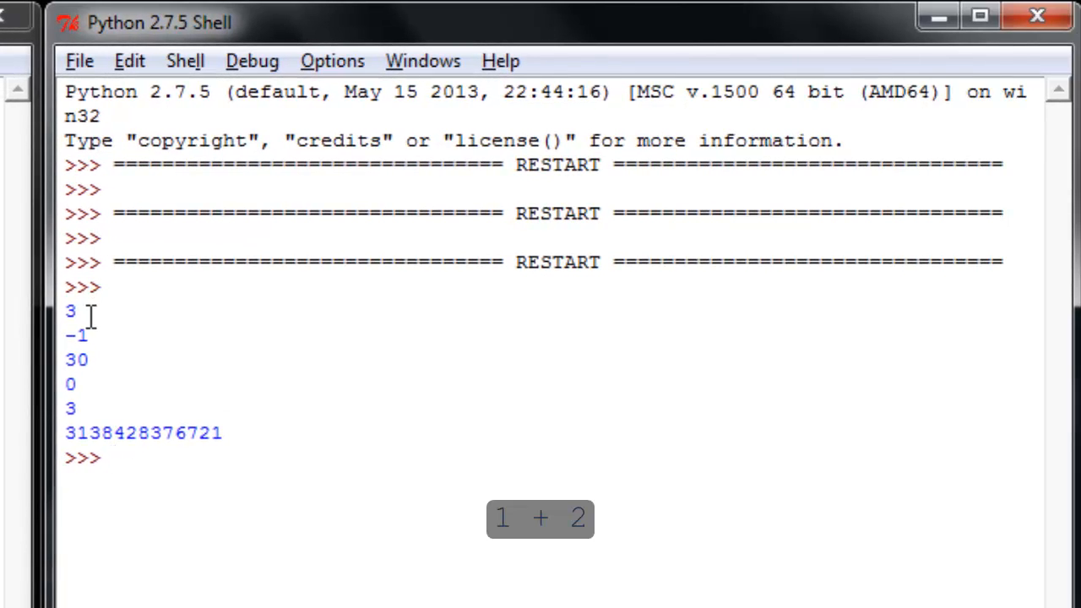
double_click(71, 311)
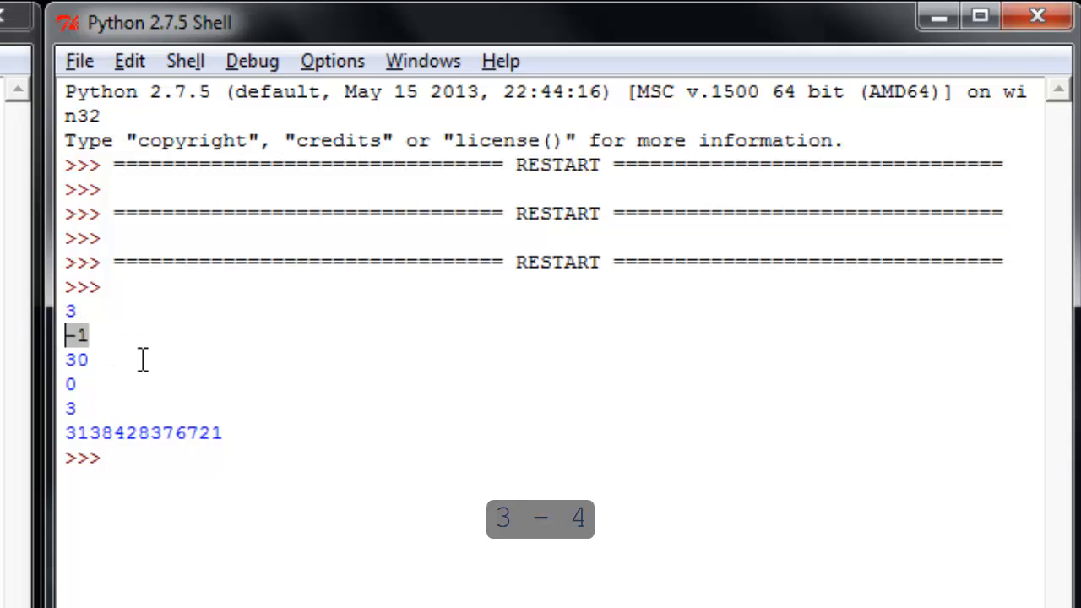
mouse_move(117, 350)
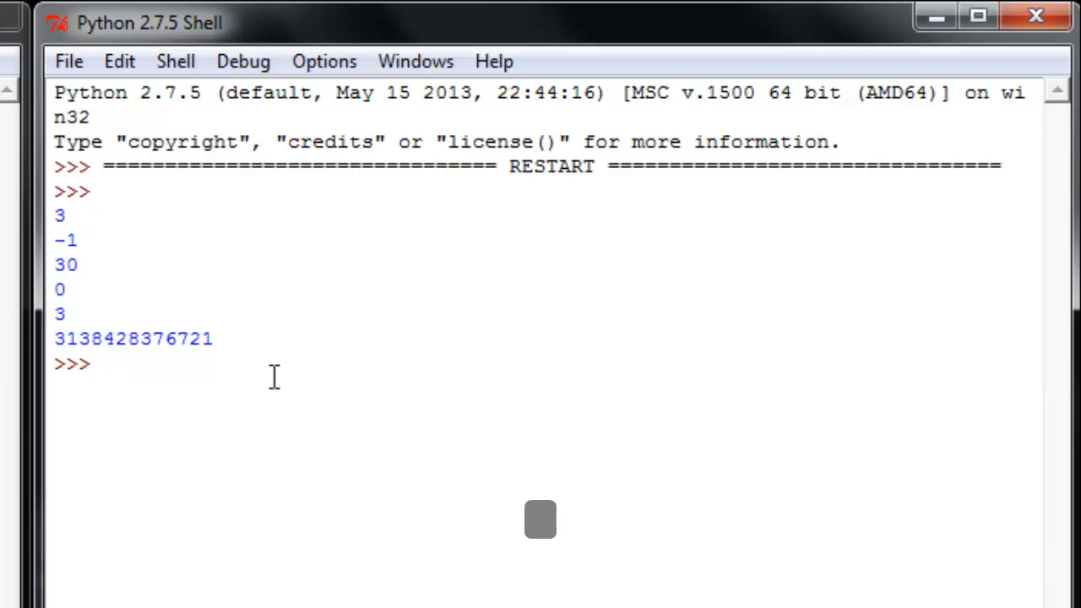
Evaluate 3/4, 4/3, 5/3 and 5.0/3 in the shell, giving 0, 1, 1 and 1.6666666666666667.
type("3/")
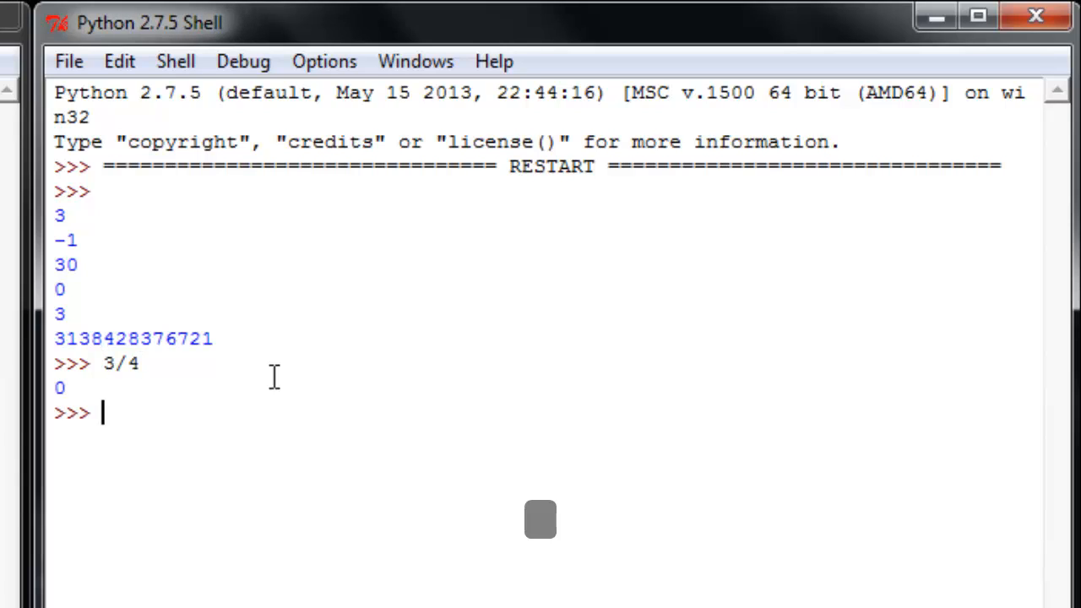
type("4/3")
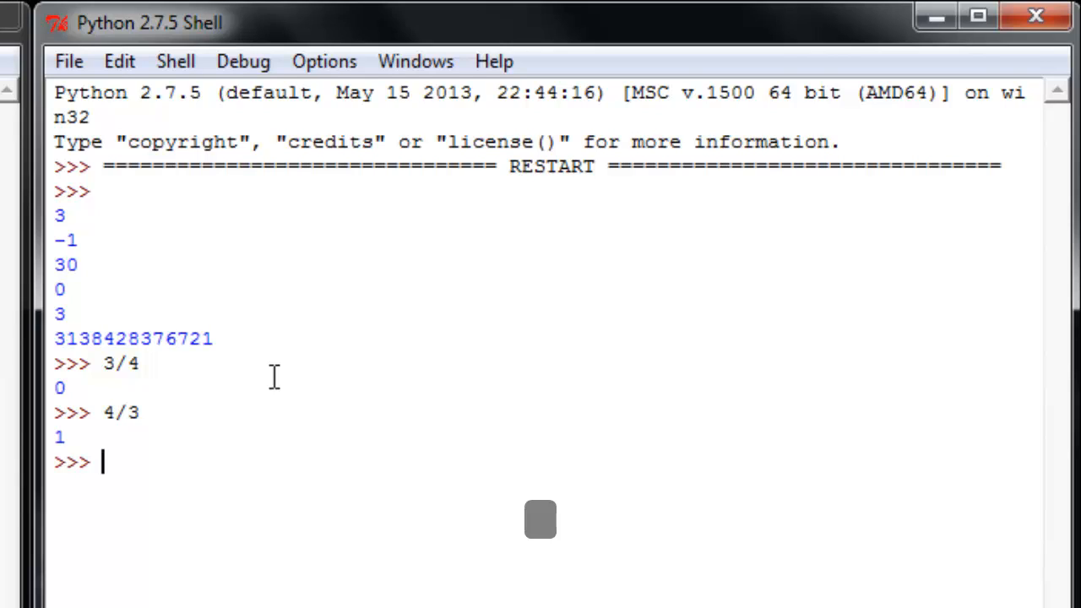
type("5")
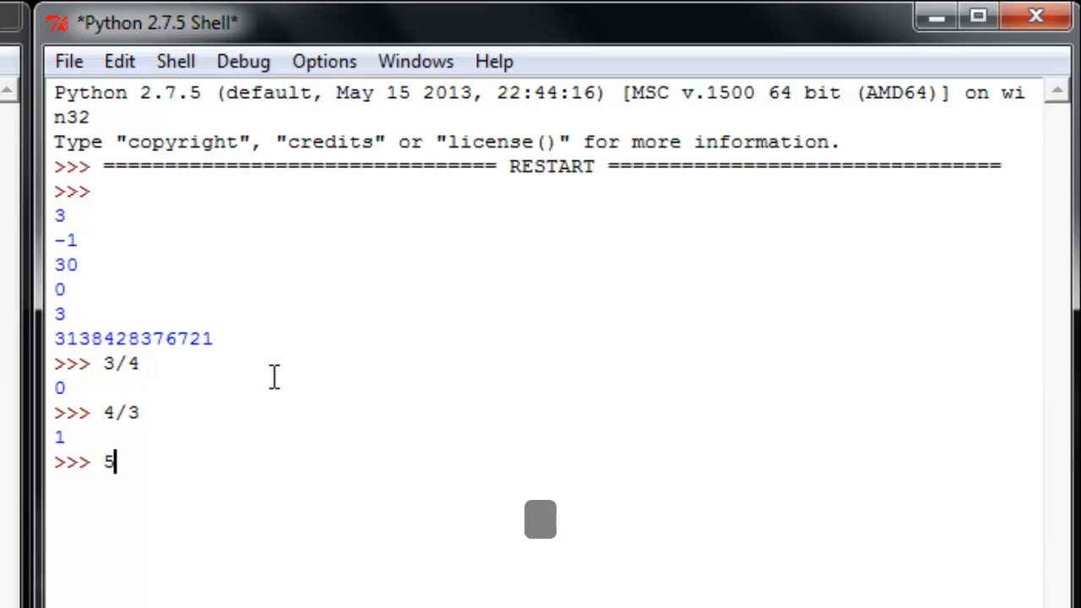
type("/3")
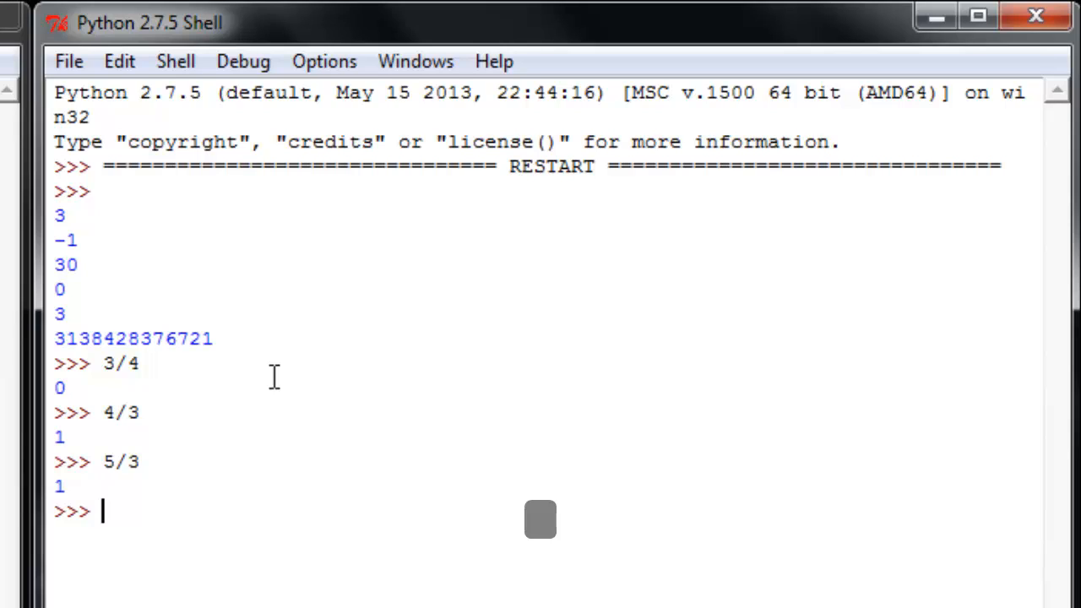
type("5.0/3")
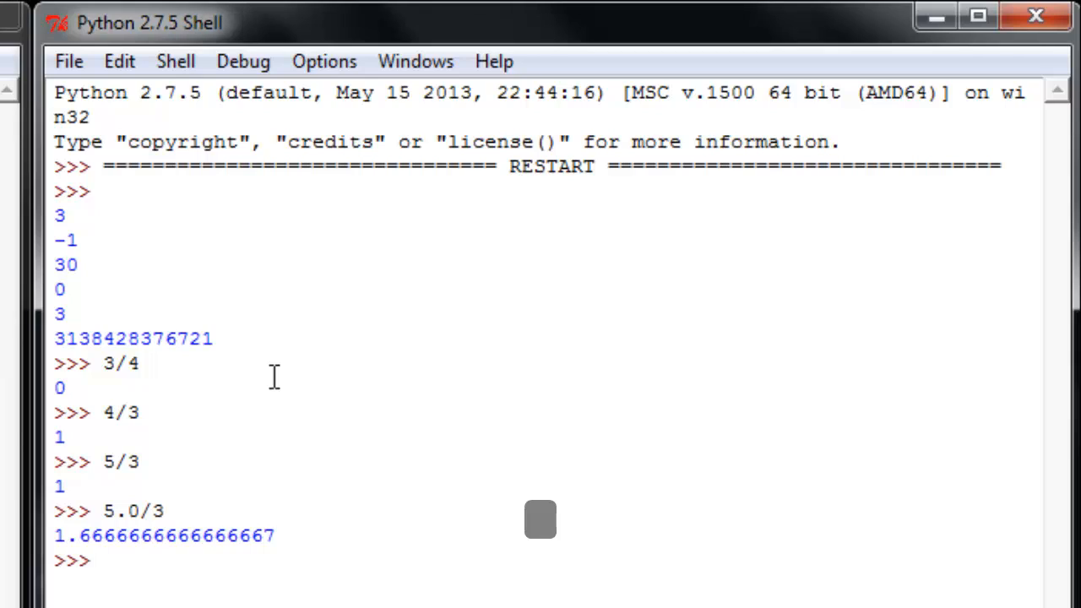
Evaluate 45.0/3 as 15.0 and both 2/7.0 and 2/7. as 0.2857142857142857 in the shell.
type("4")
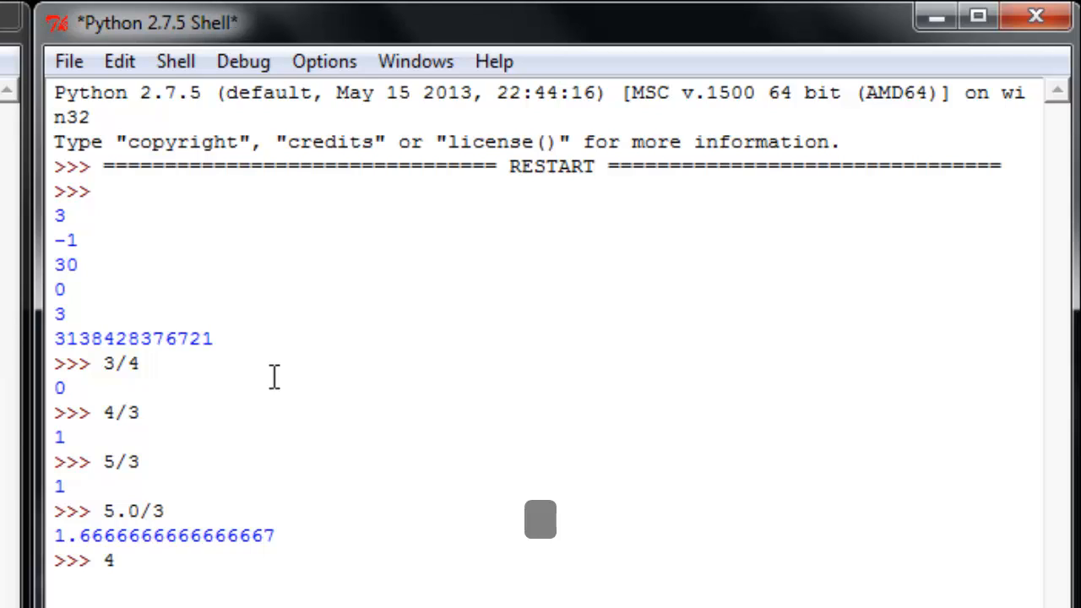
type("5.0/3")
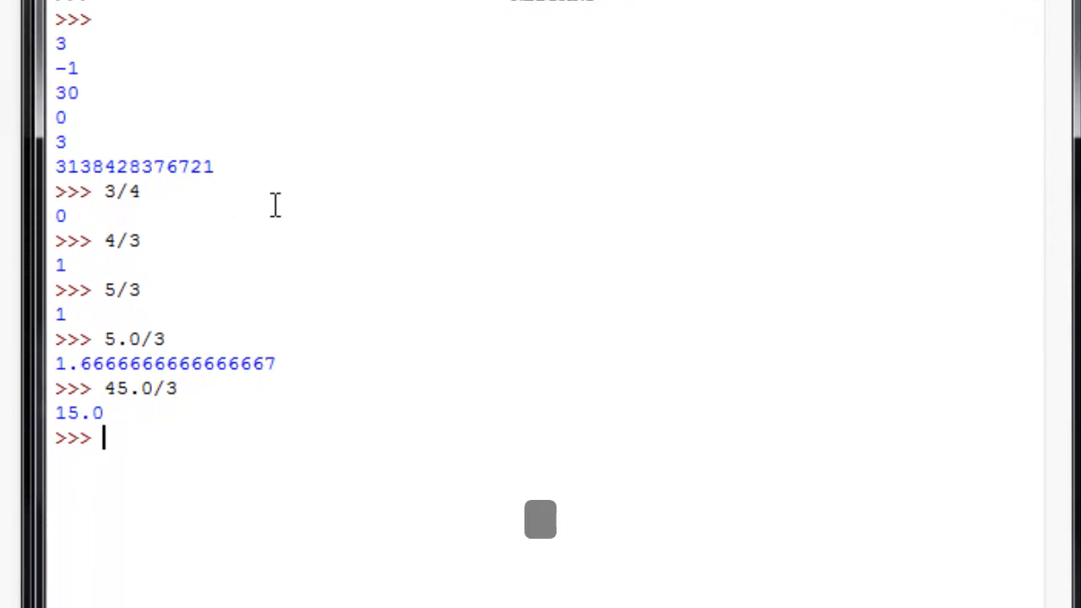
type("2/7.0")
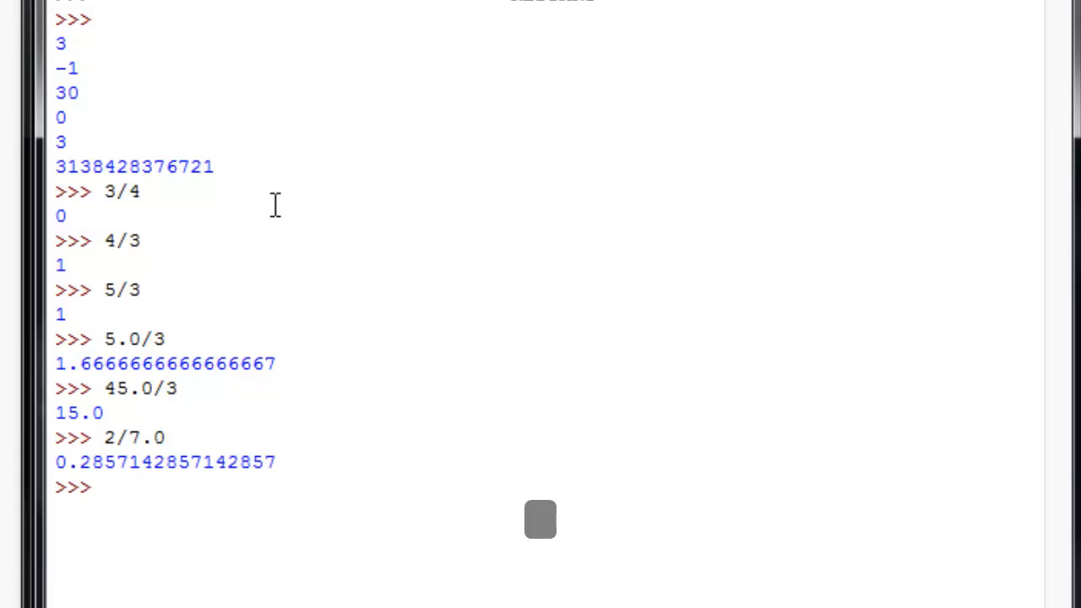
type("2/7.")
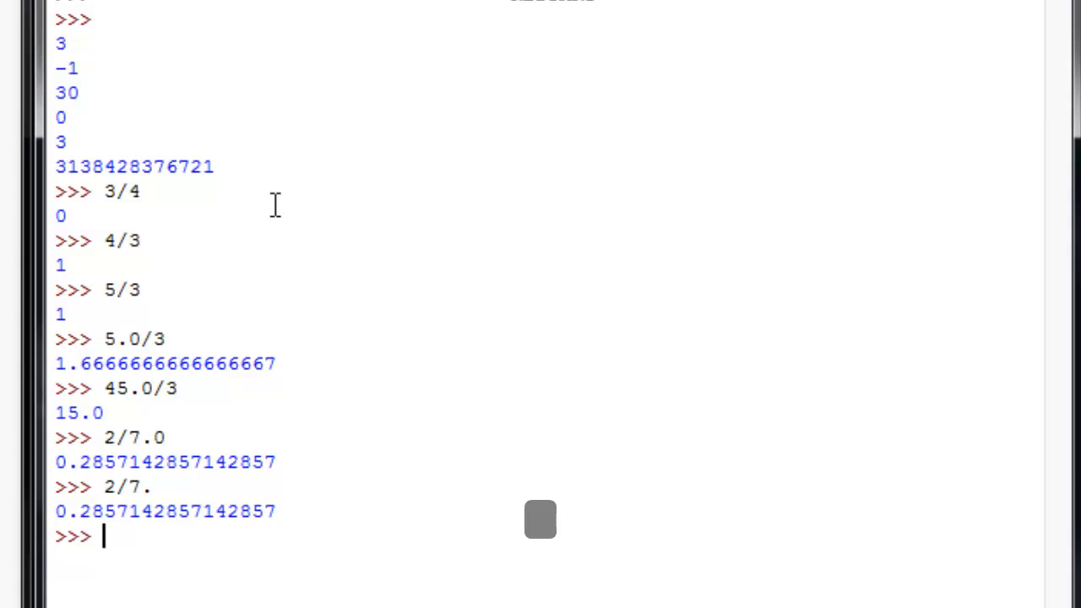
Evaluate 5/3 giving 1 and the modulo 5 % 2 giving 1 in the shell.
type("5/2")
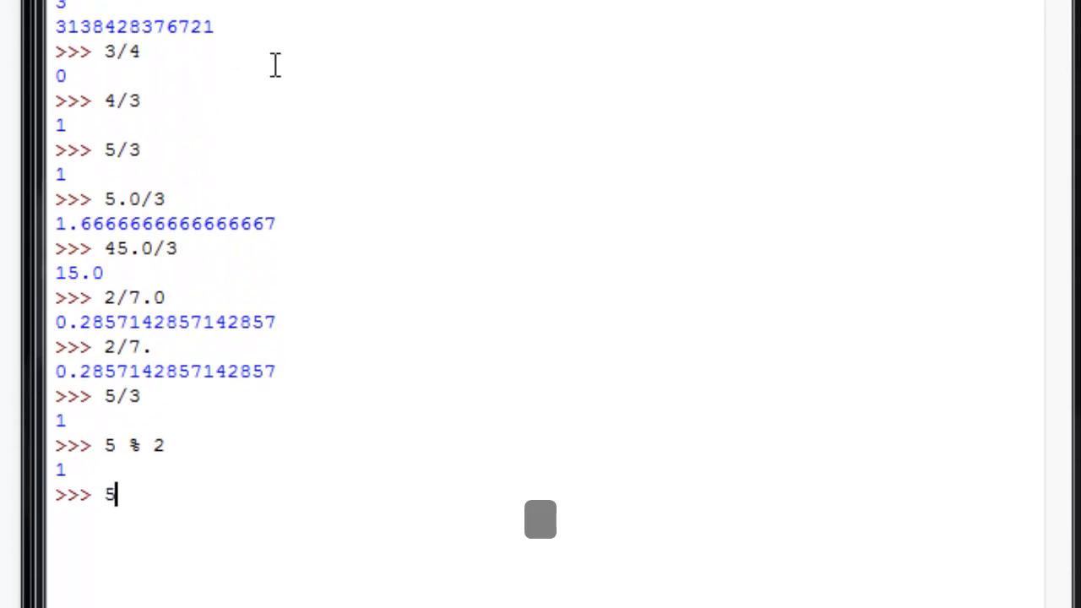
type("% 3")
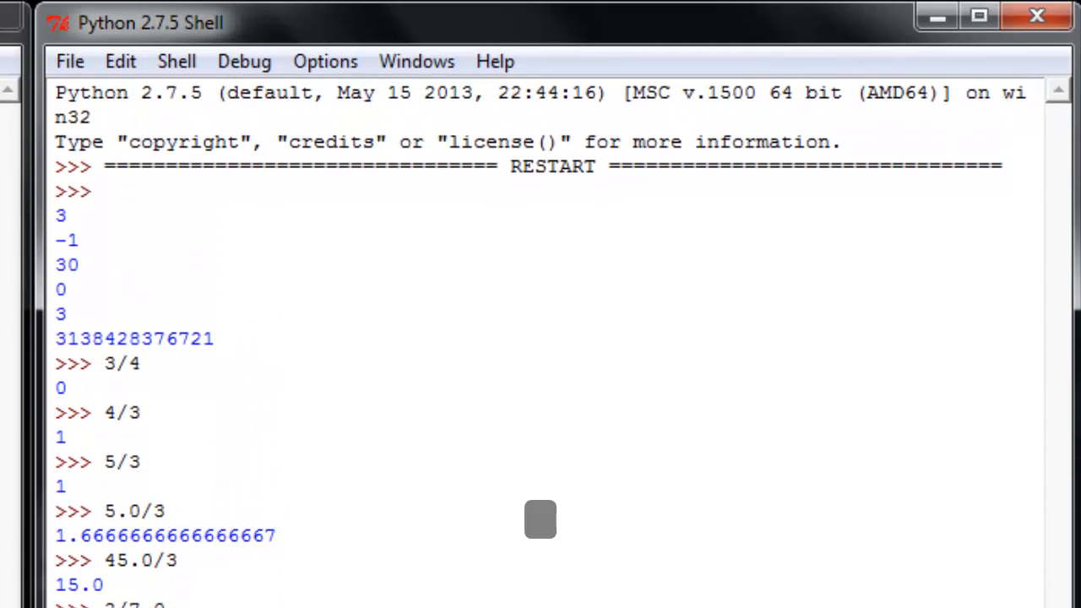
Evaluate 5 % 3 as 2 and 3 ** 3 as 27, then begin entering 11 ** 12.
left_click_drag(55, 215, 213, 338)
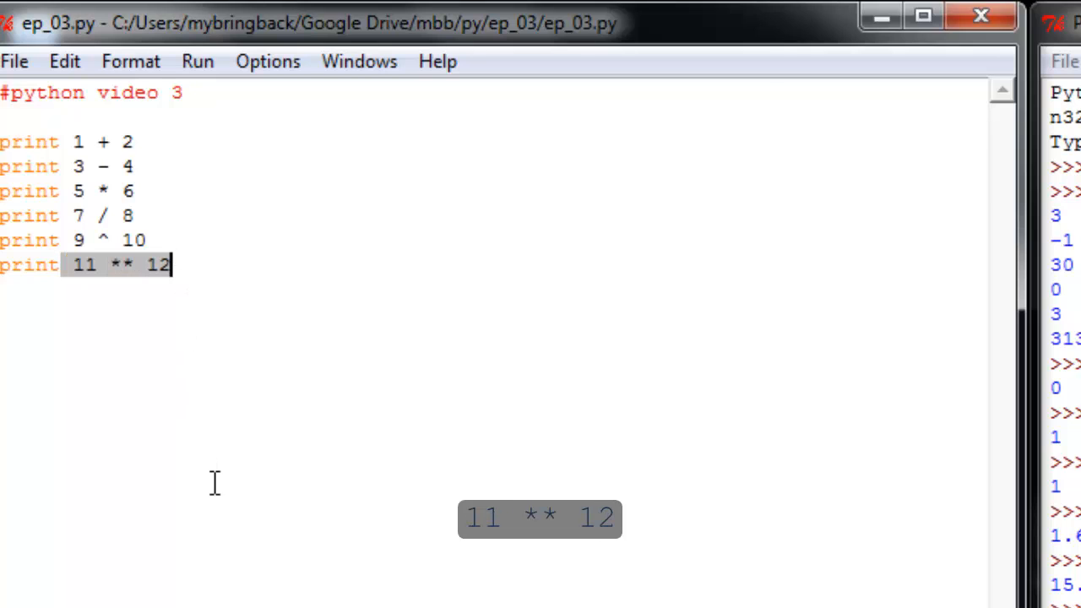
mouse_move(43, 283)
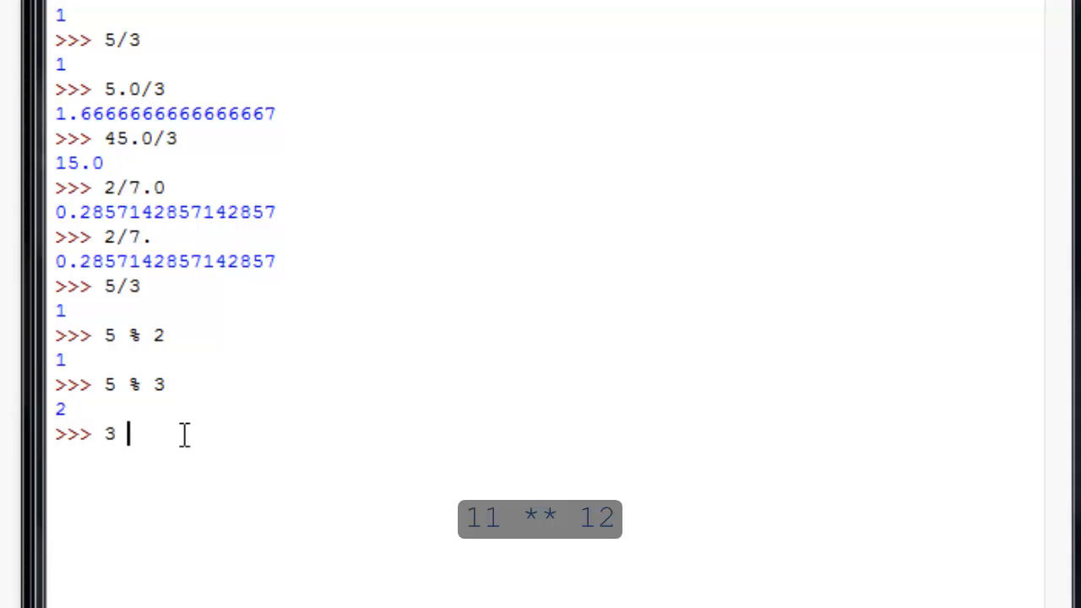
type("*")
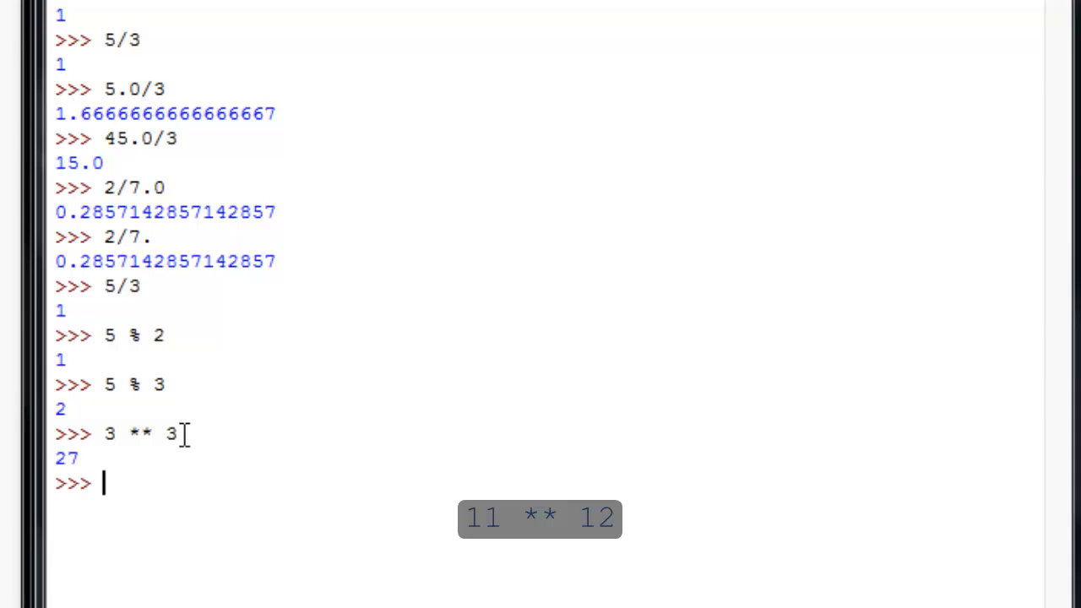
type("11")
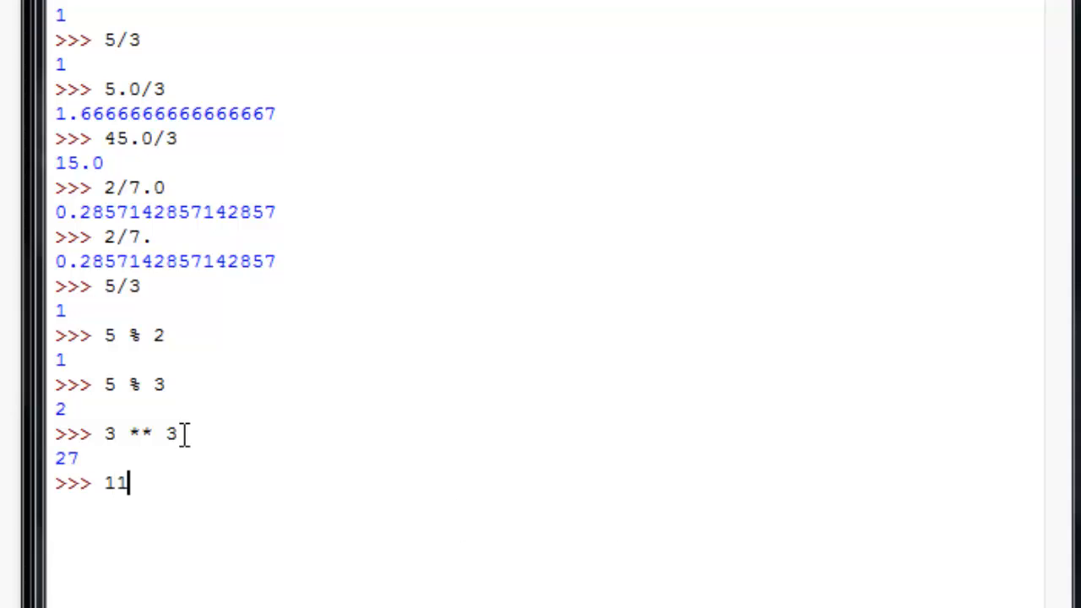